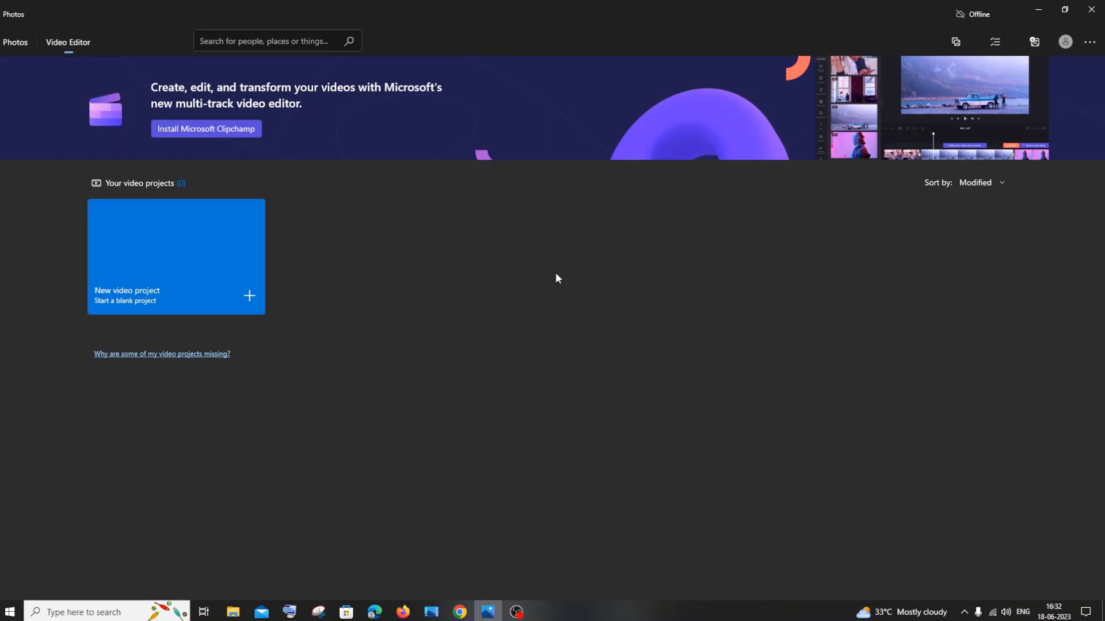
Step: Install Microsoft Clipchamp from the Store and answer the content-creator question to reach 'Loading projects'
{"action": "left_click", "coordinate": [206, 129]}
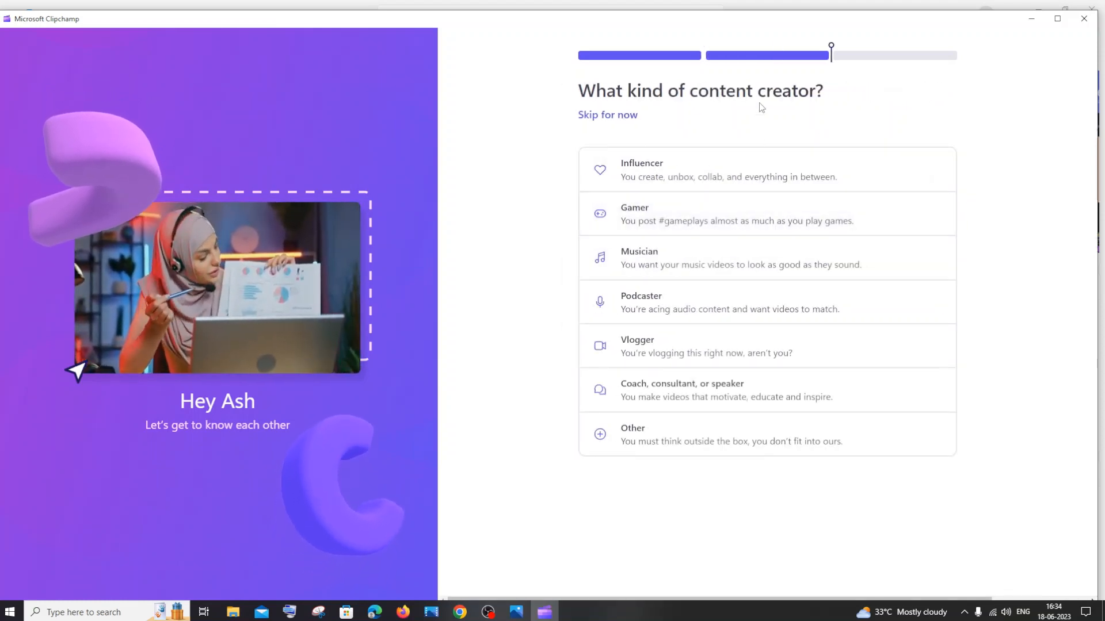
{"action": "left_click", "coordinate": [606, 115]}
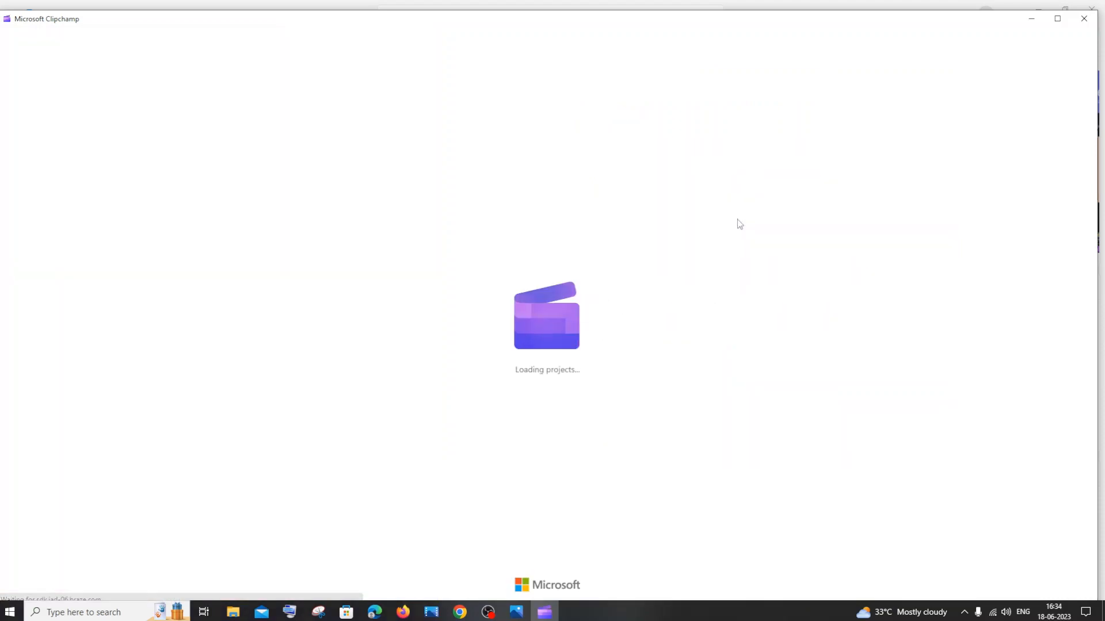